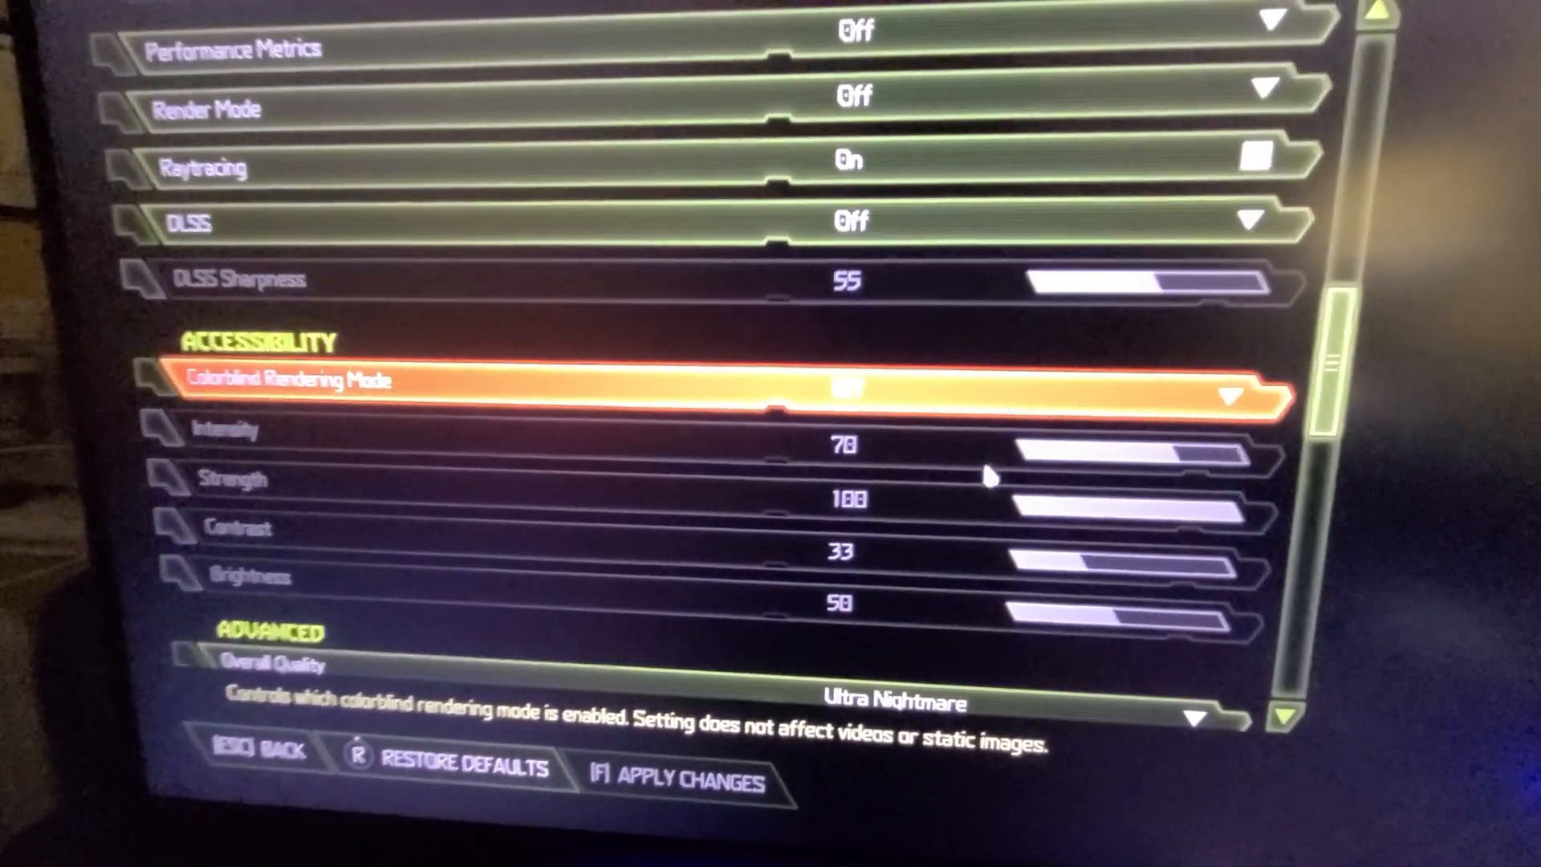
Play the level with the FPS overlay visible, then bring up the pause menu
{"action": "scroll", "scroll_direction": "down", "scroll_amount": 3}
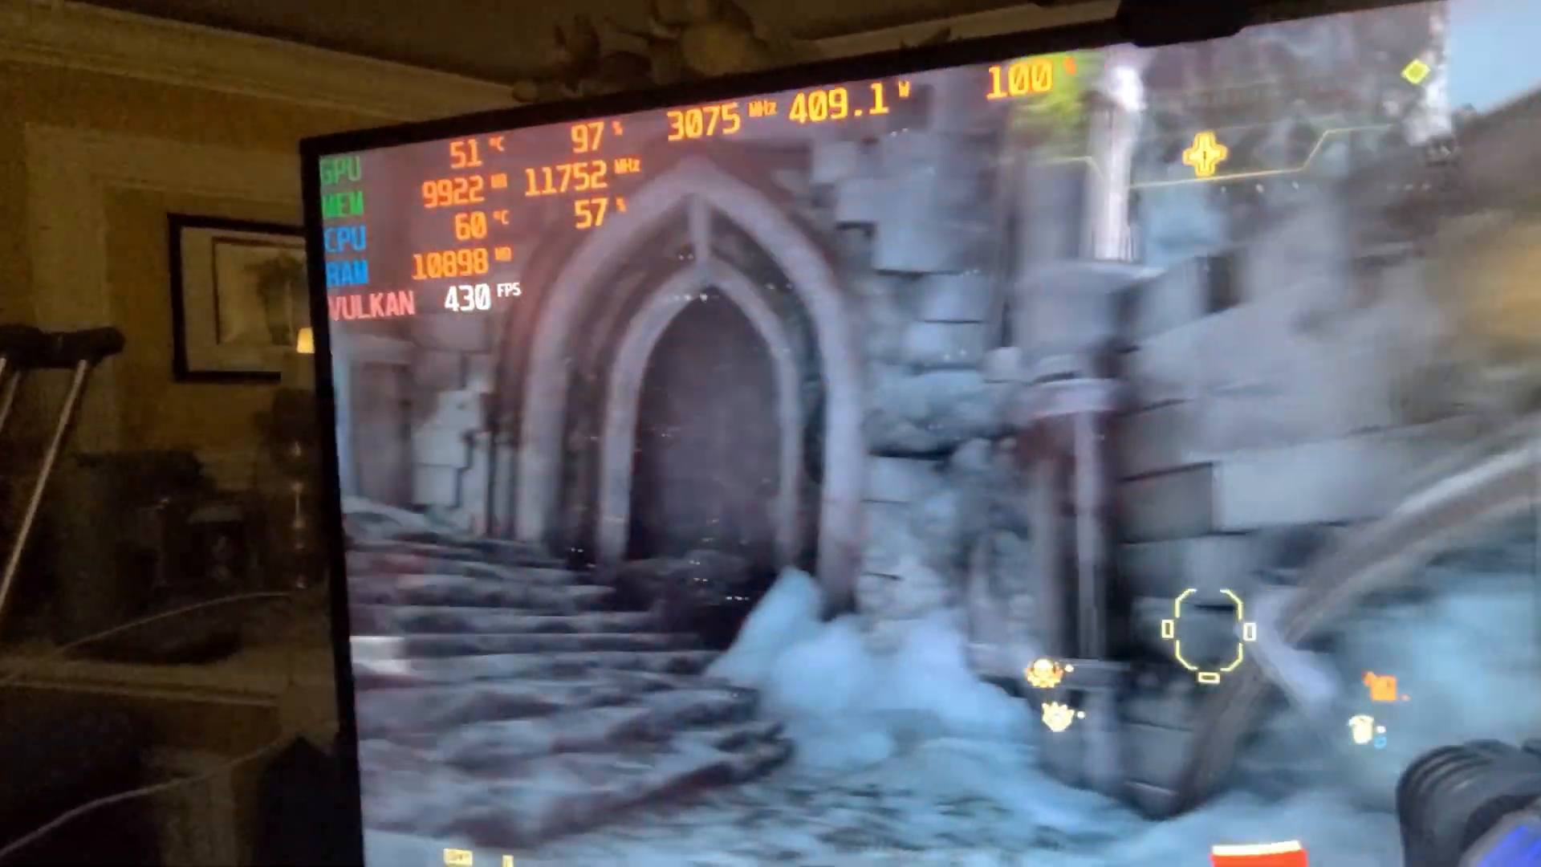
{"action": "key", "text": "Escape"}
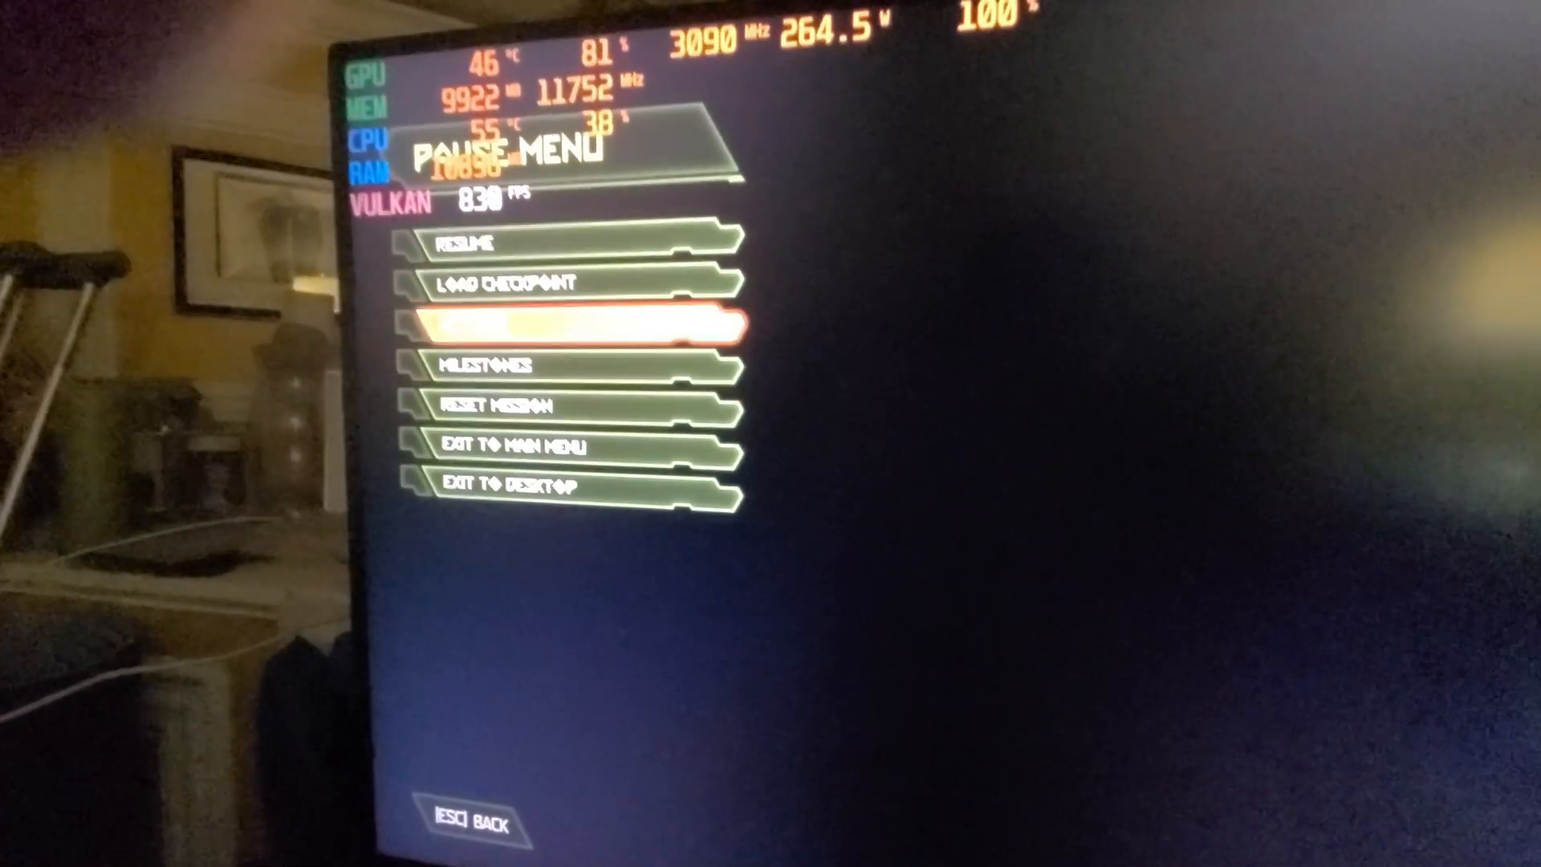
Go from the pause menu into Settings toward the Video display options
{"action": "left_click", "coordinate": [573, 330]}
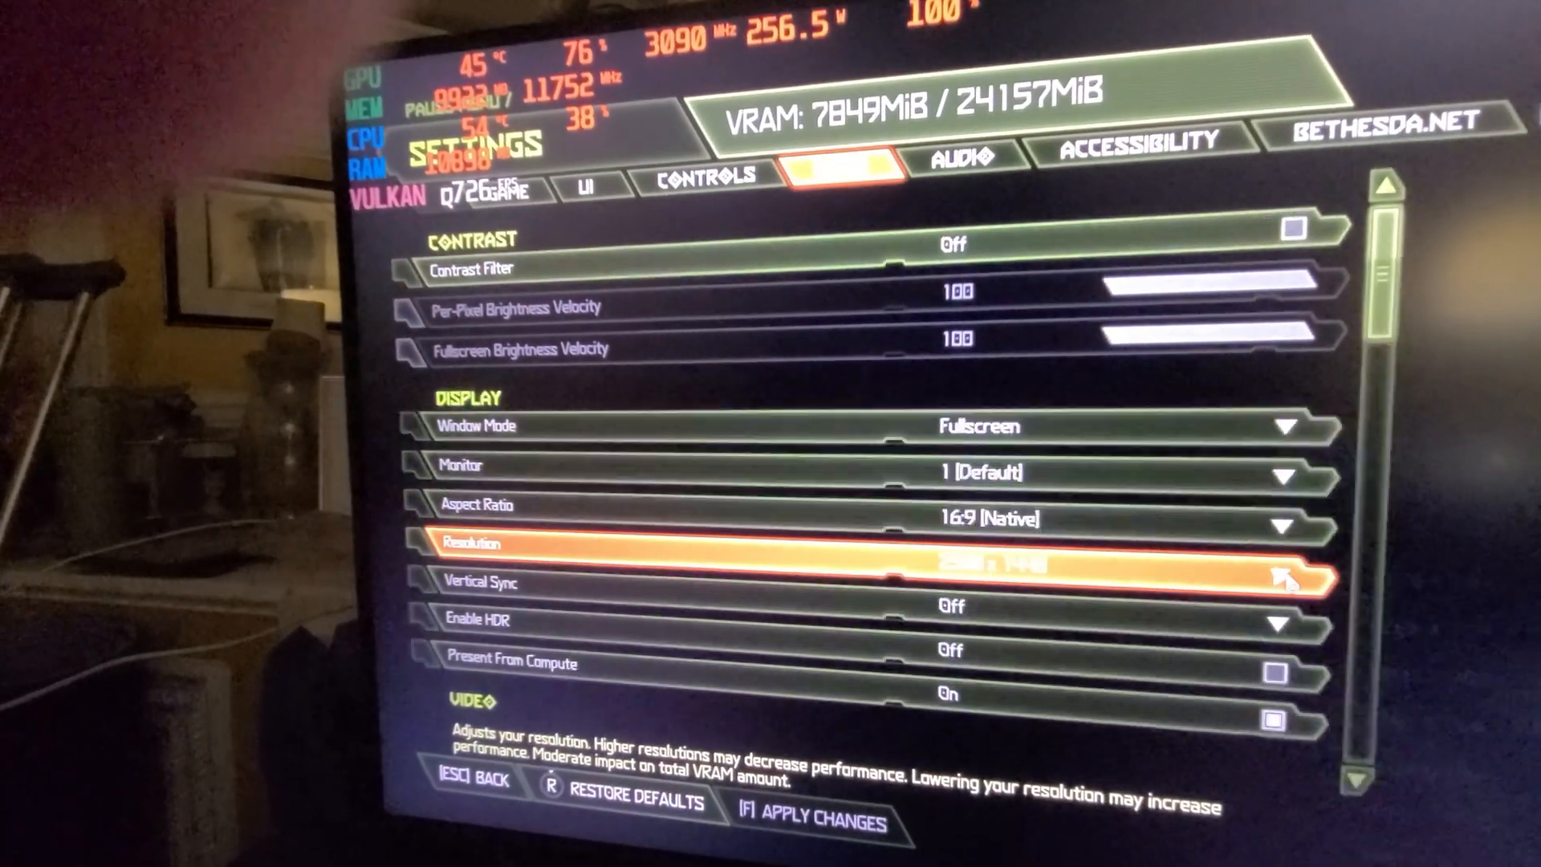